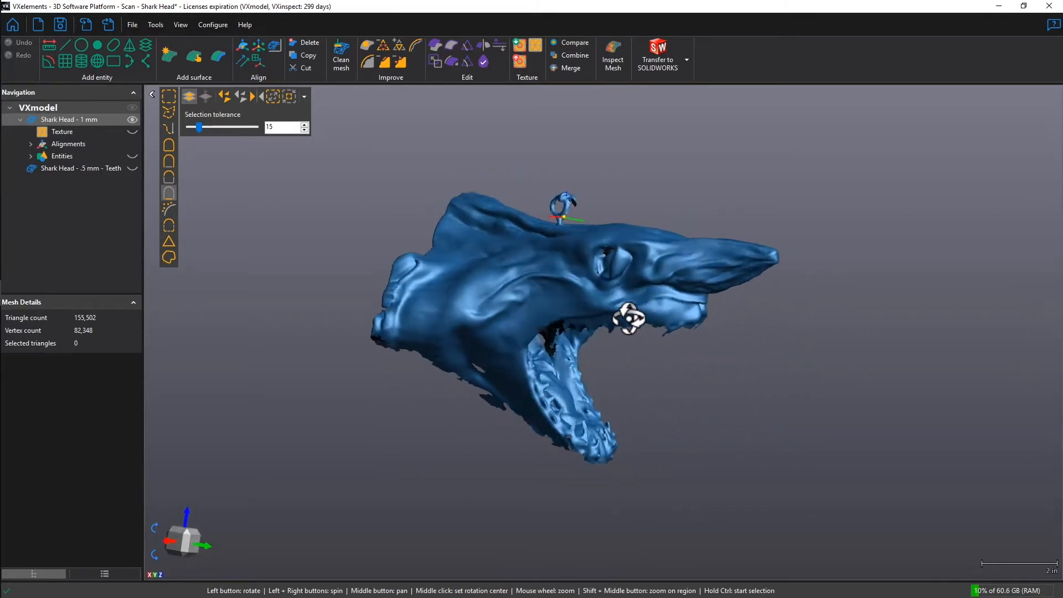
Isolate the 'Shark Head - .5 mm - Teeth' scan via Show only selected and inspect it.
{"action": "left_click_drag", "start_coordinate": [630, 318], "coordinate": [566, 314]}
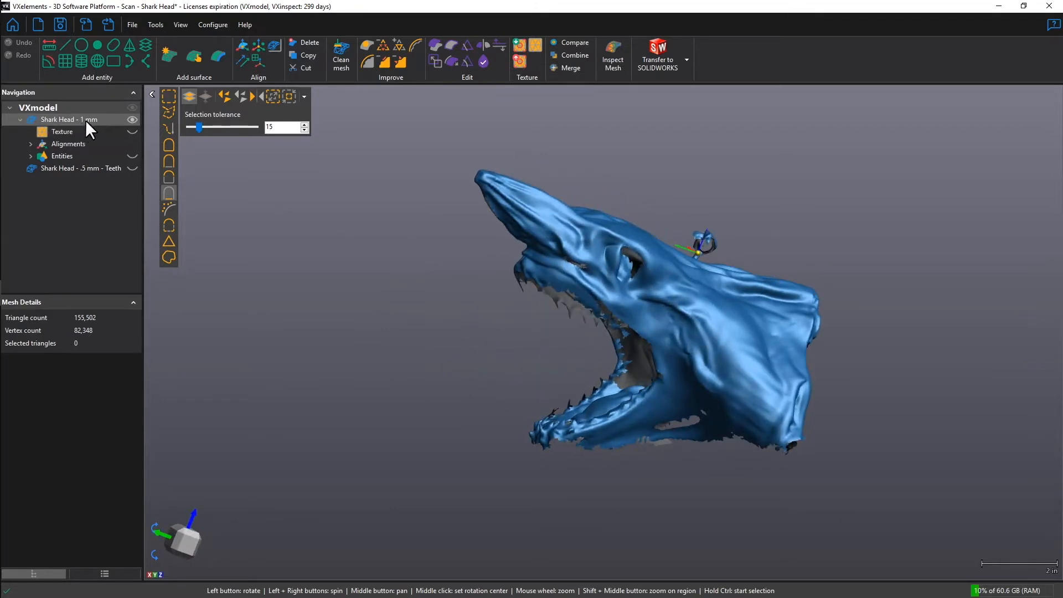
{"action": "right_click", "coordinate": [75, 168]}
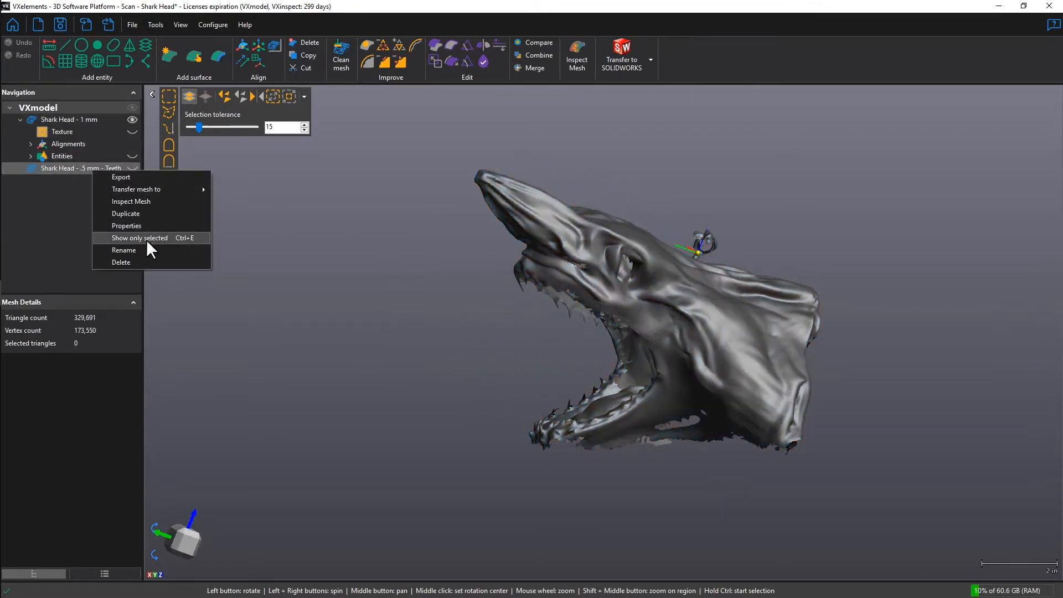
{"action": "left_click", "coordinate": [139, 237]}
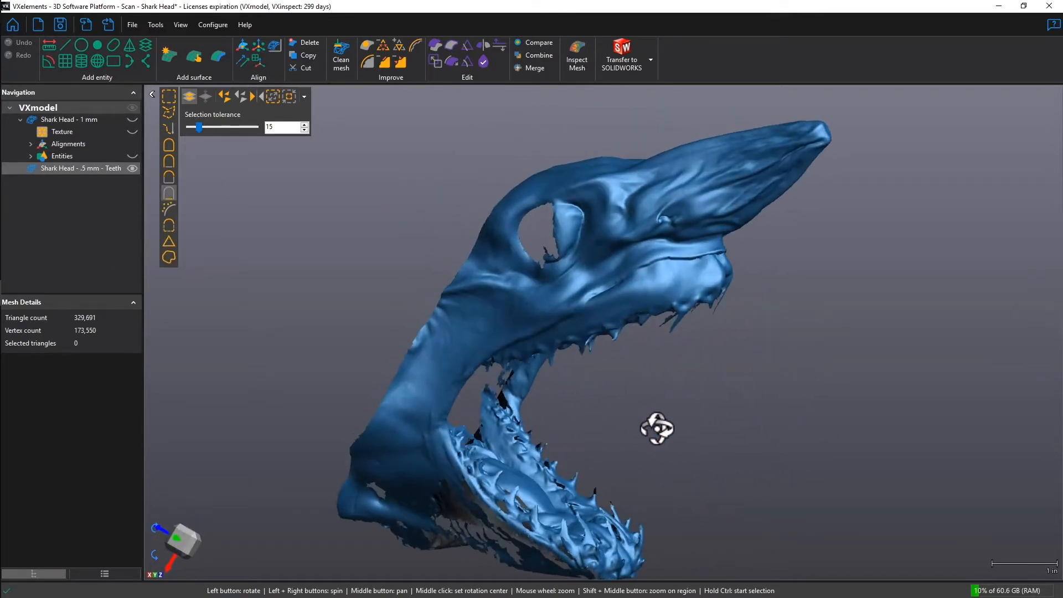
{"action": "left_click_drag", "start_coordinate": [655, 429], "coordinate": [725, 386]}
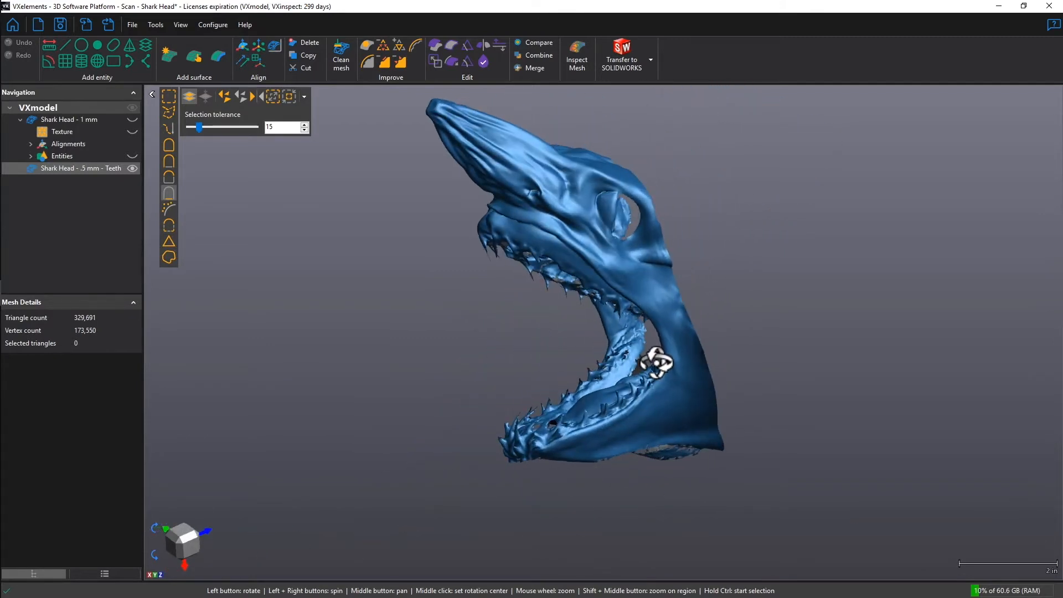
{"action": "mouse_move", "coordinate": [275, 46]}
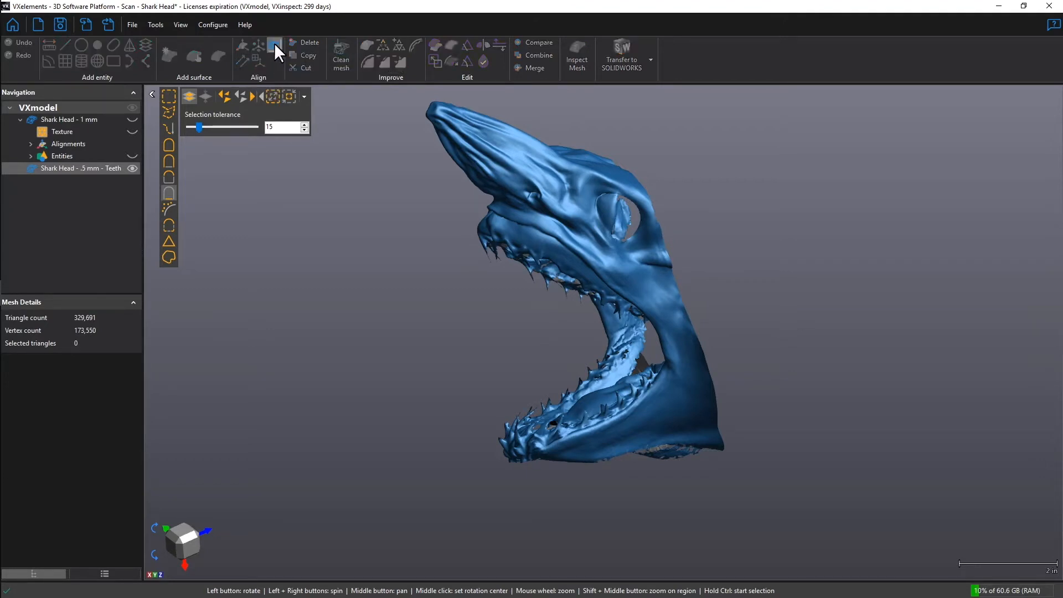
Run Align > Best fit with the 1 mm head fixed and the teeth scan mobile, then accept Alignment 2.
{"action": "left_click", "coordinate": [274, 44]}
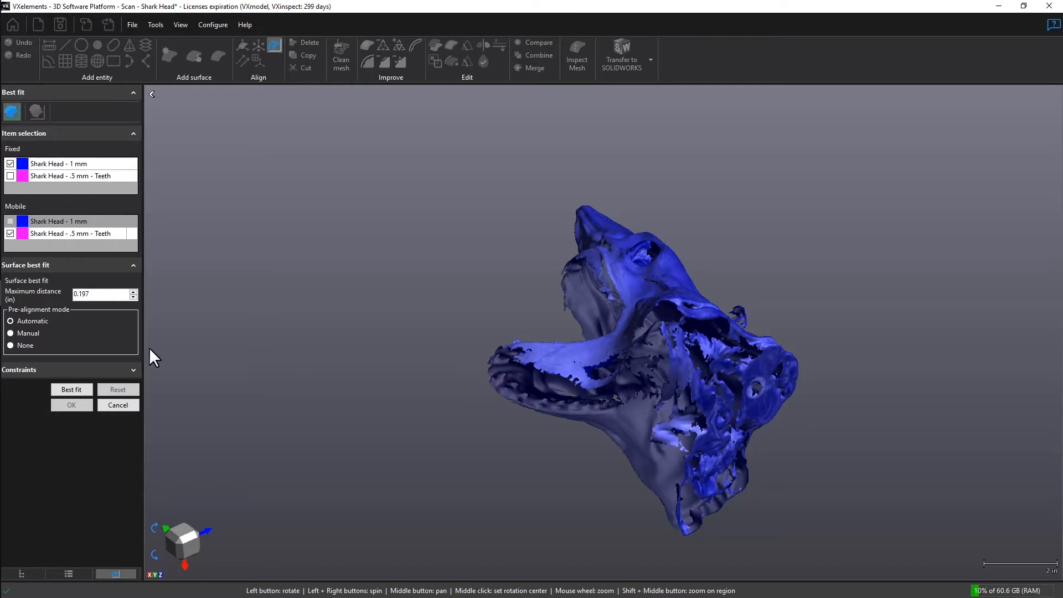
{"action": "mouse_move", "coordinate": [78, 365]}
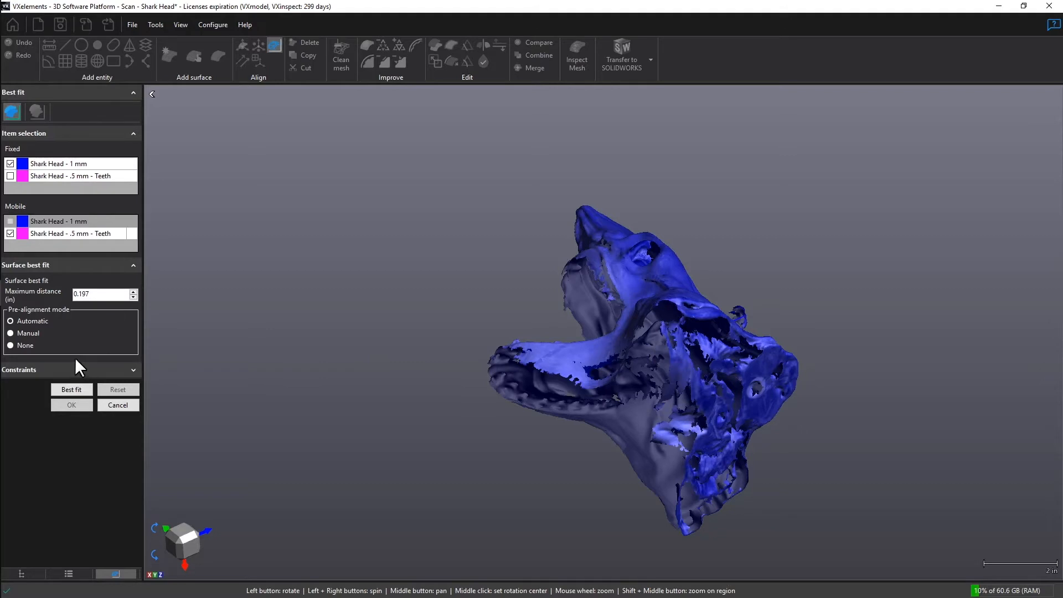
{"action": "mouse_move", "coordinate": [81, 405]}
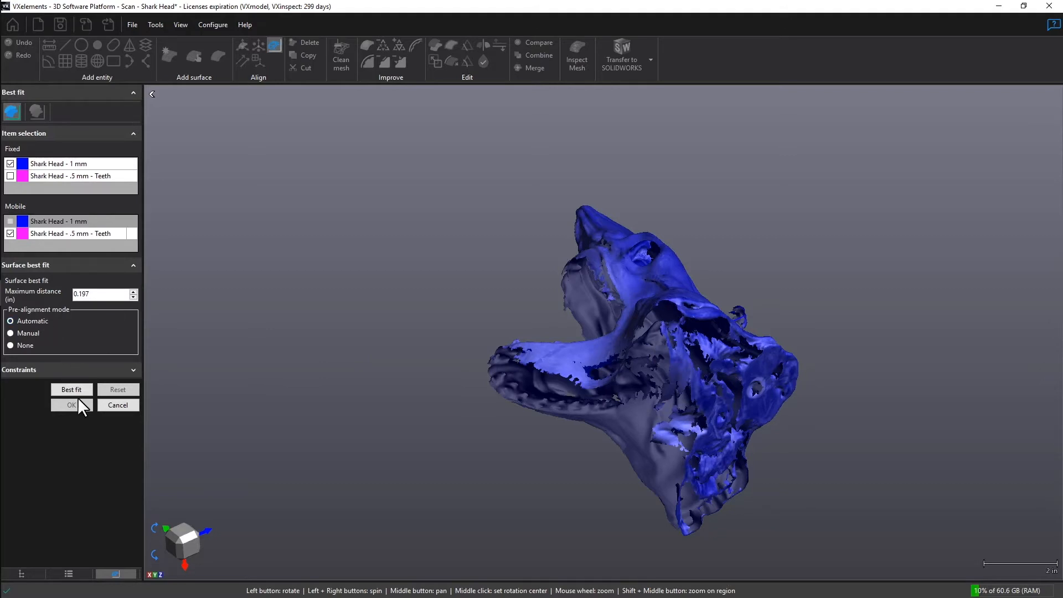
{"action": "left_click", "coordinate": [71, 389]}
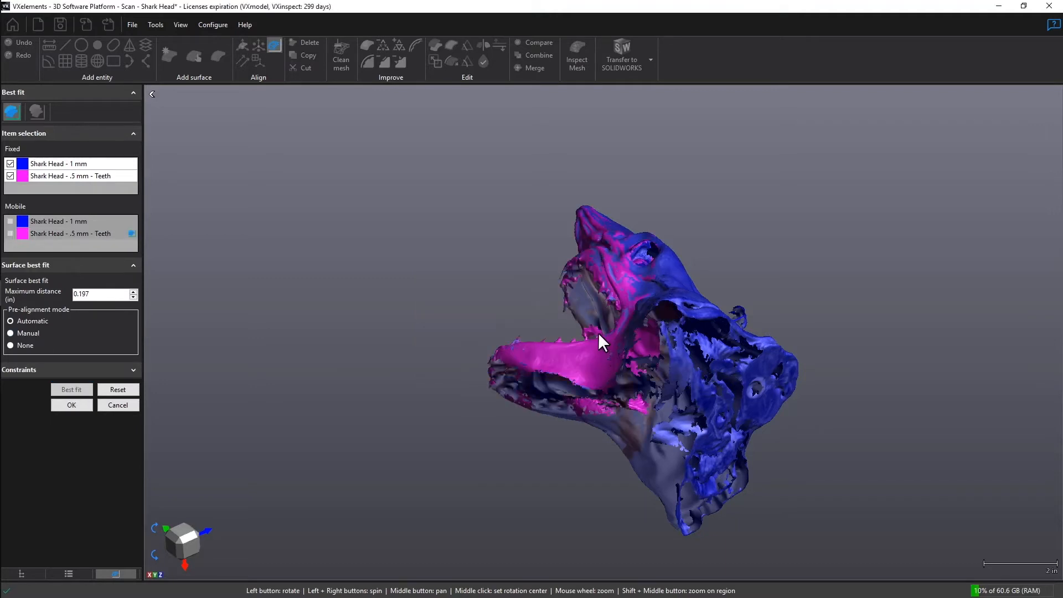
{"action": "left_click_drag", "start_coordinate": [602, 340], "coordinate": [647, 342]}
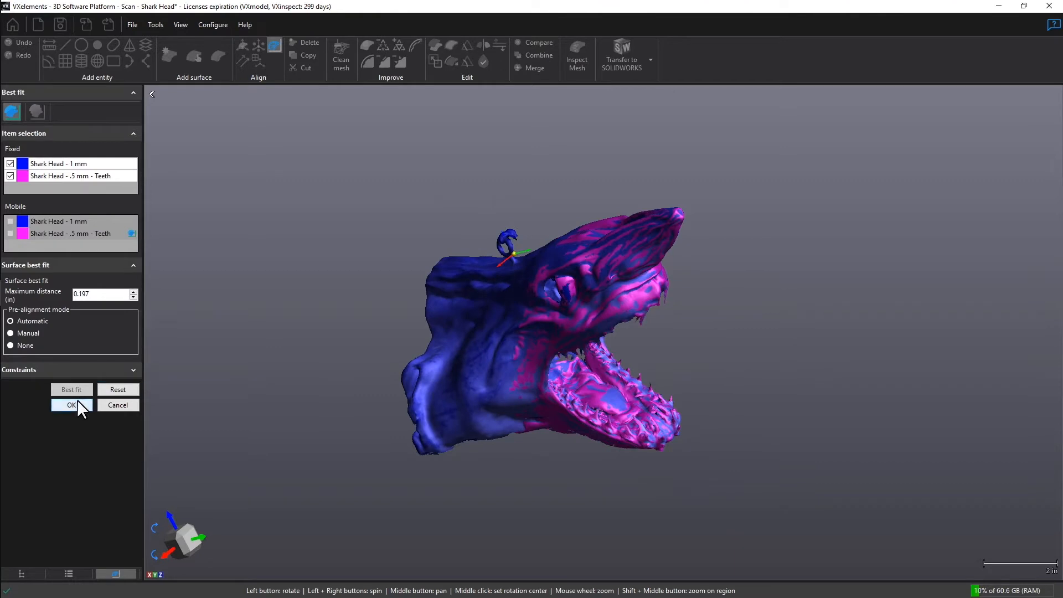
{"action": "left_click", "coordinate": [66, 404]}
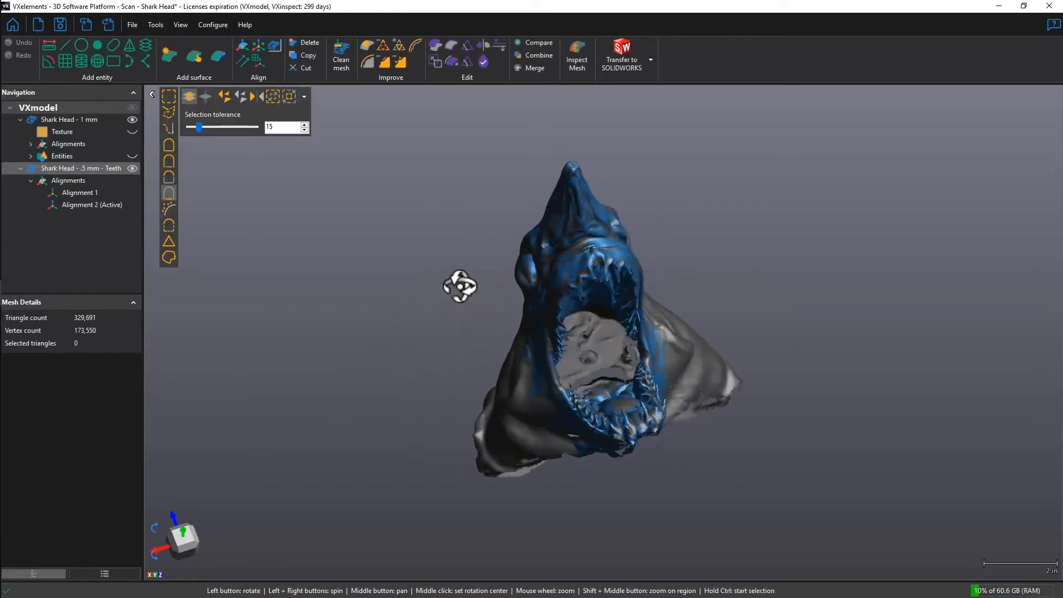
Inspect the aligned head and start the Merge meshes tool from the ribbon.
{"action": "left_click_drag", "start_coordinate": [460, 284], "coordinate": [671, 221]}
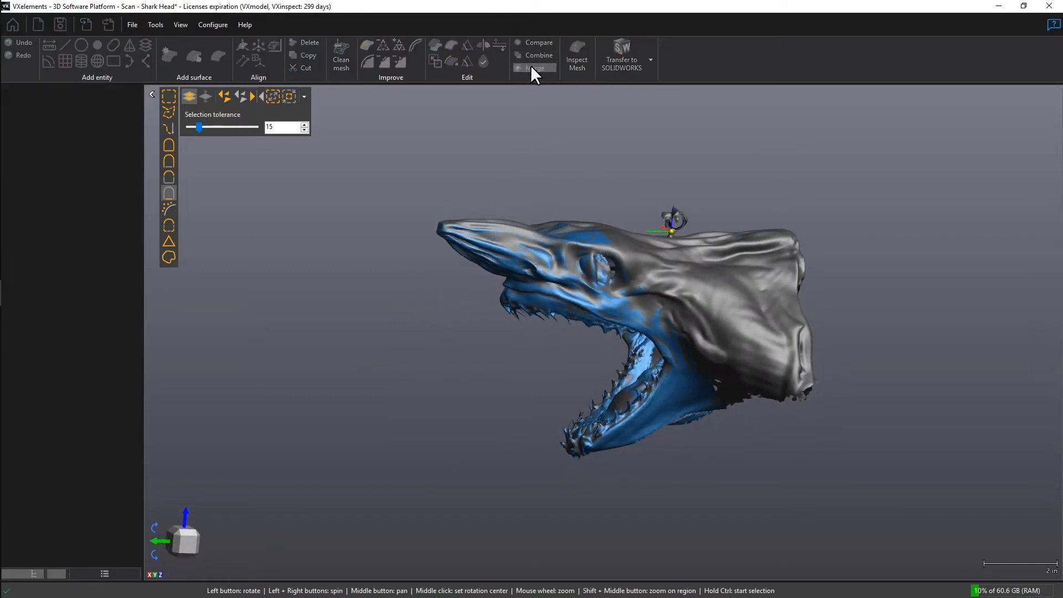
{"action": "left_click", "coordinate": [535, 68]}
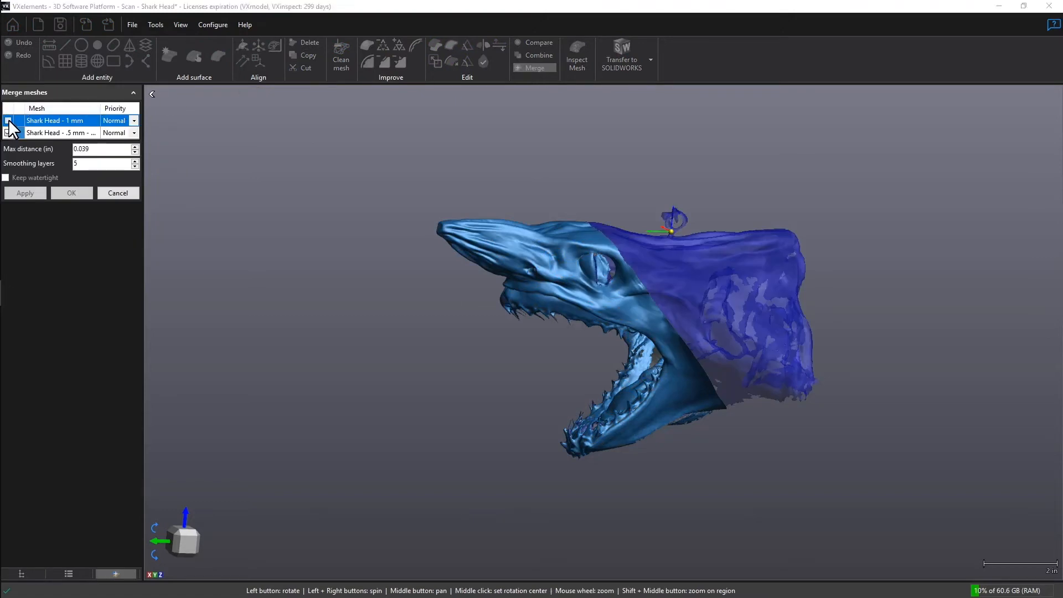
Merge both scans into Merge 1 with the teeth scan at High priority and Apply texture off.
{"action": "left_click", "coordinate": [7, 120]}
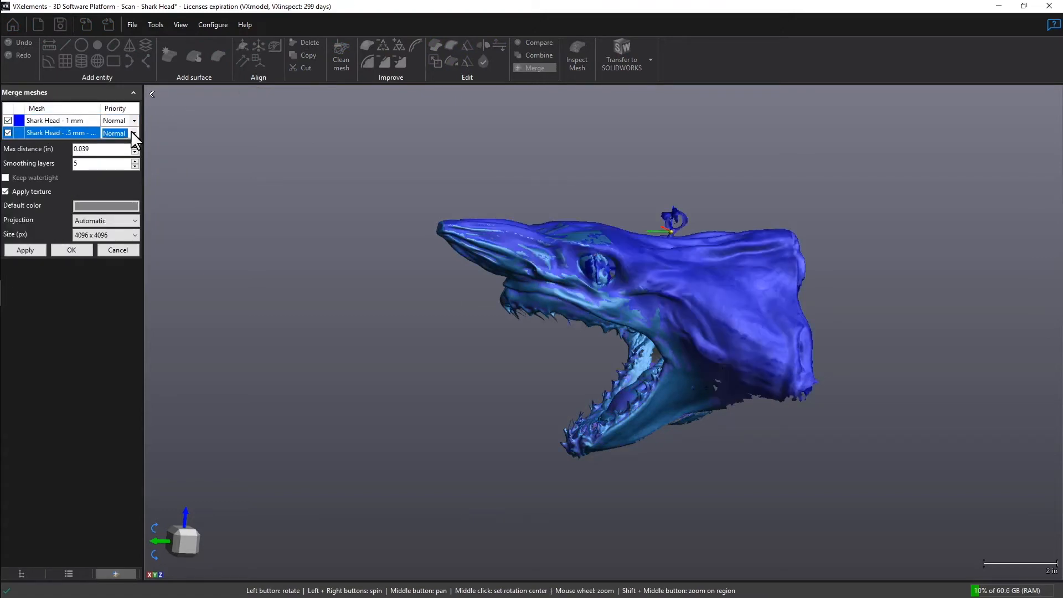
{"action": "left_click", "coordinate": [134, 132]}
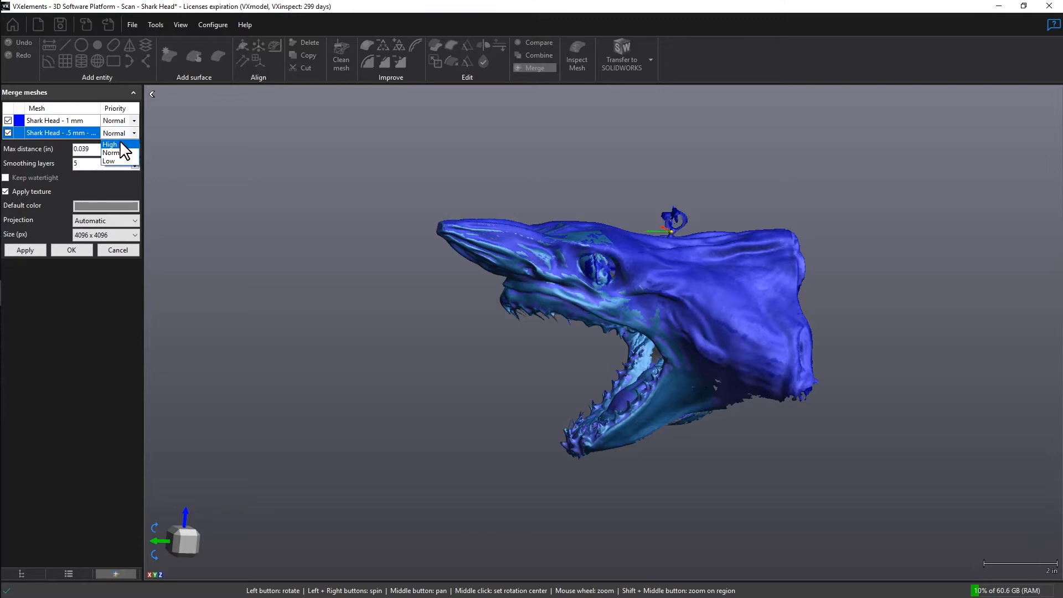
{"action": "left_click", "coordinate": [110, 144]}
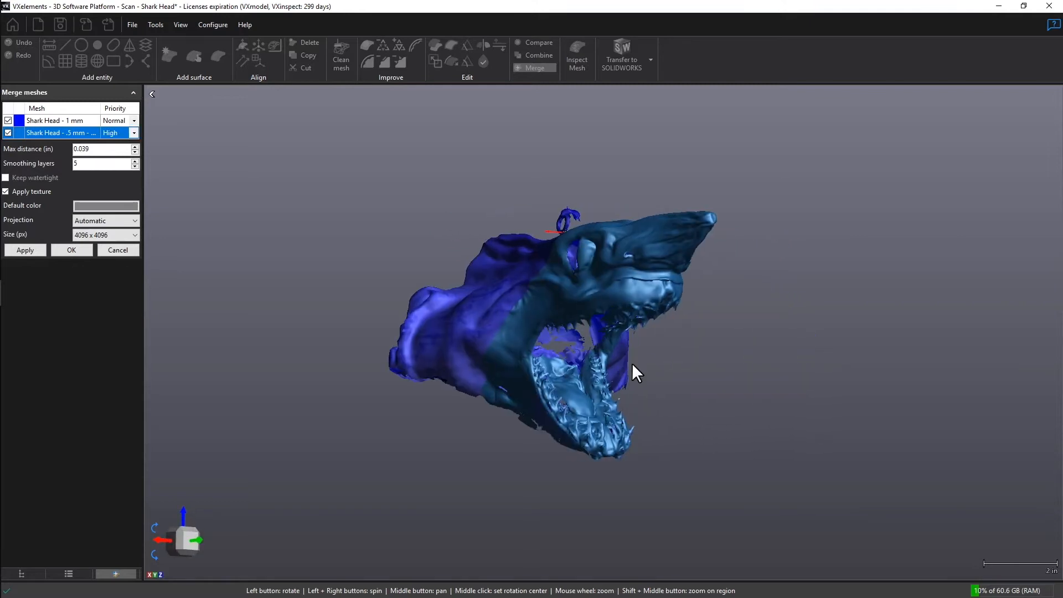
{"action": "left_click", "coordinate": [5, 191]}
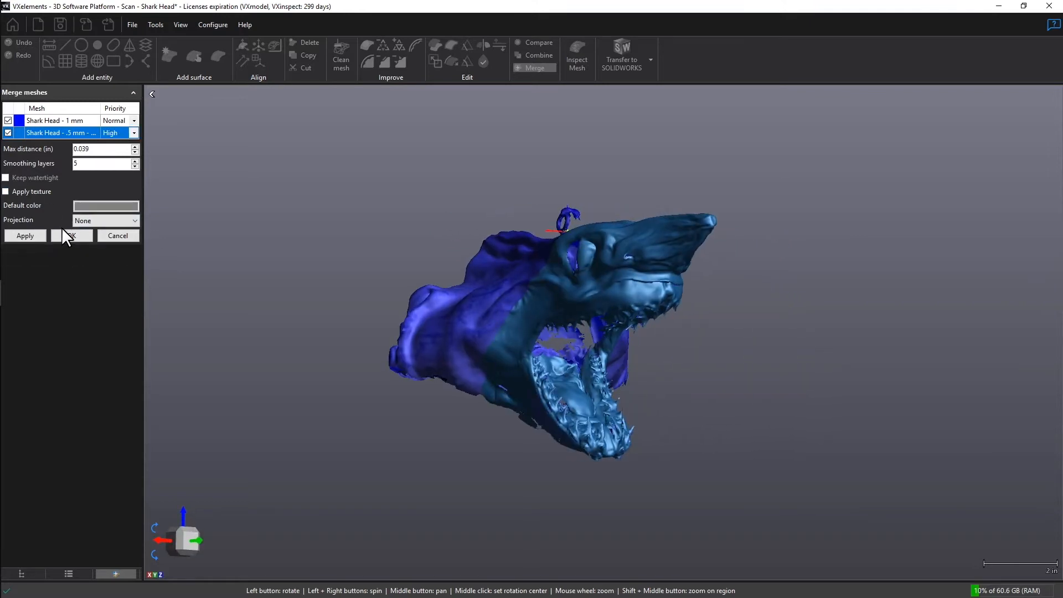
{"action": "left_click", "coordinate": [72, 235]}
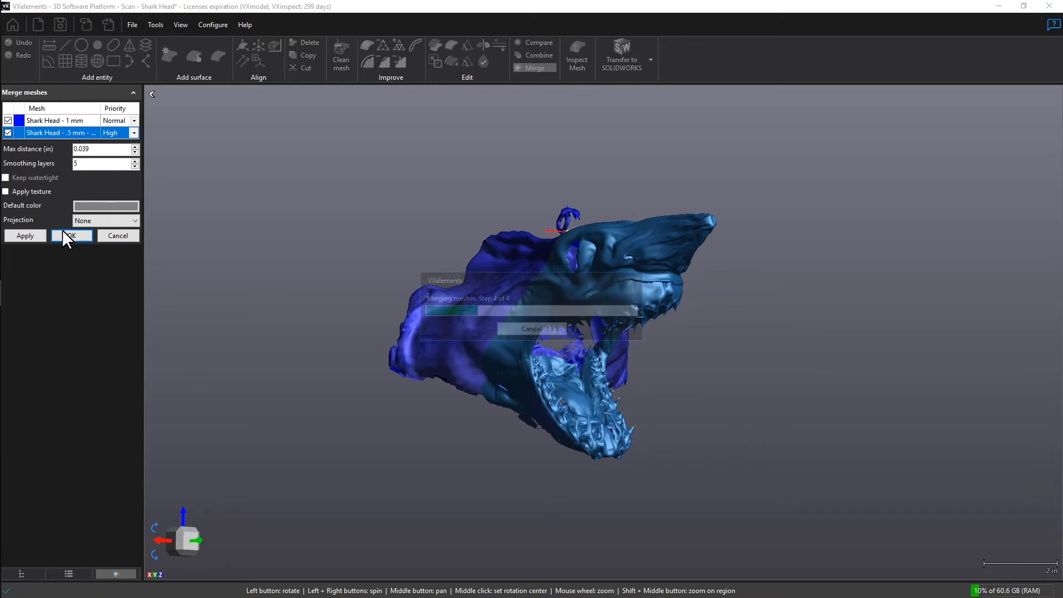
{"action": "left_click", "coordinate": [72, 235]}
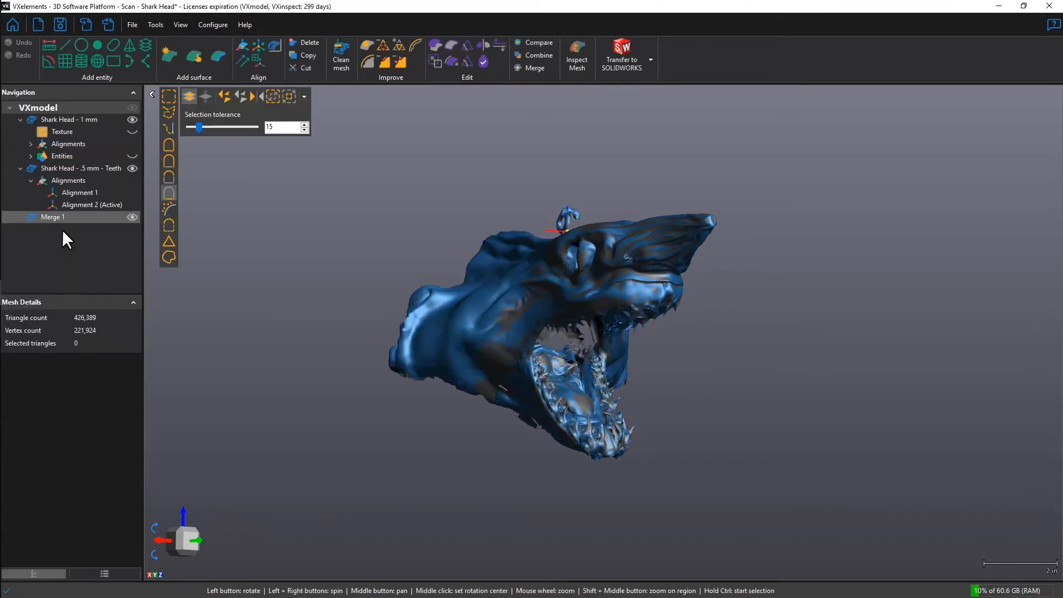